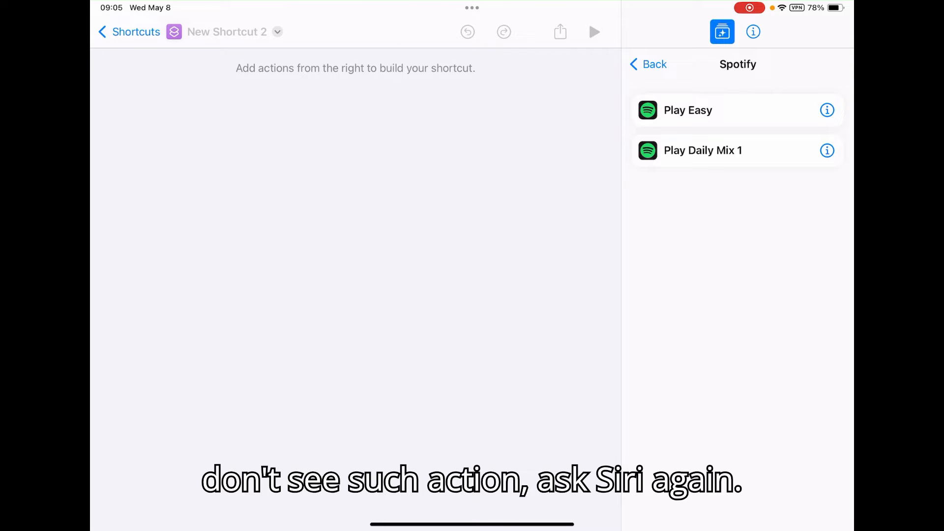
Step: Return from Spotify's actions to the general action categories list
click(687, 110)
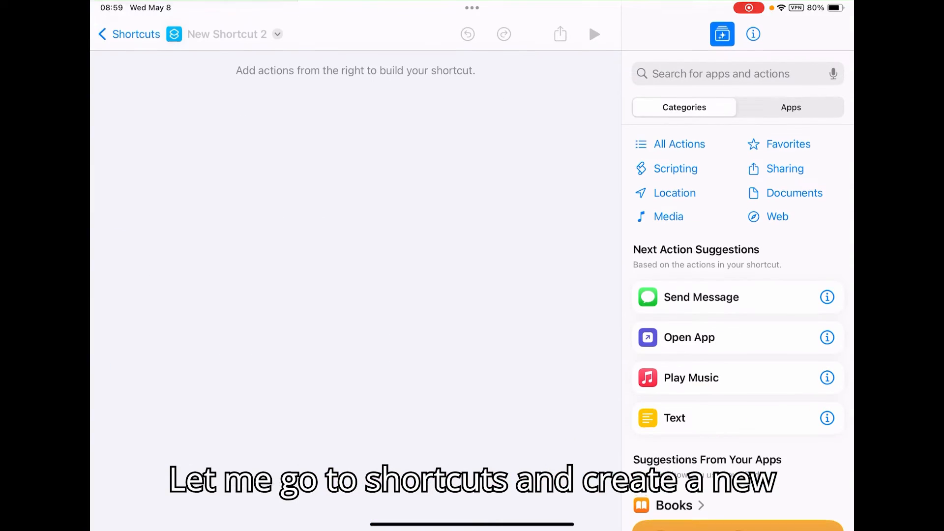
Step: Search the action library for 'Spo' and pick the Spotify app's actions
click(717, 74)
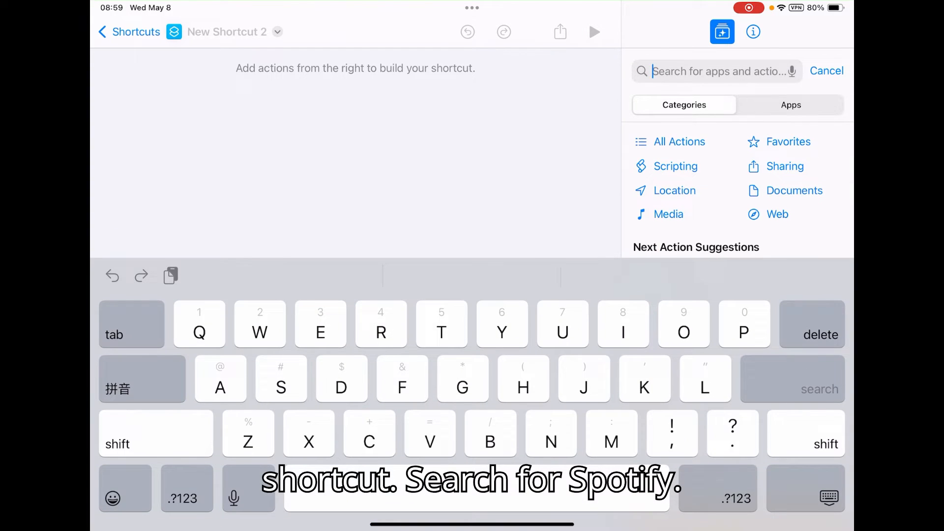
text(Spo)
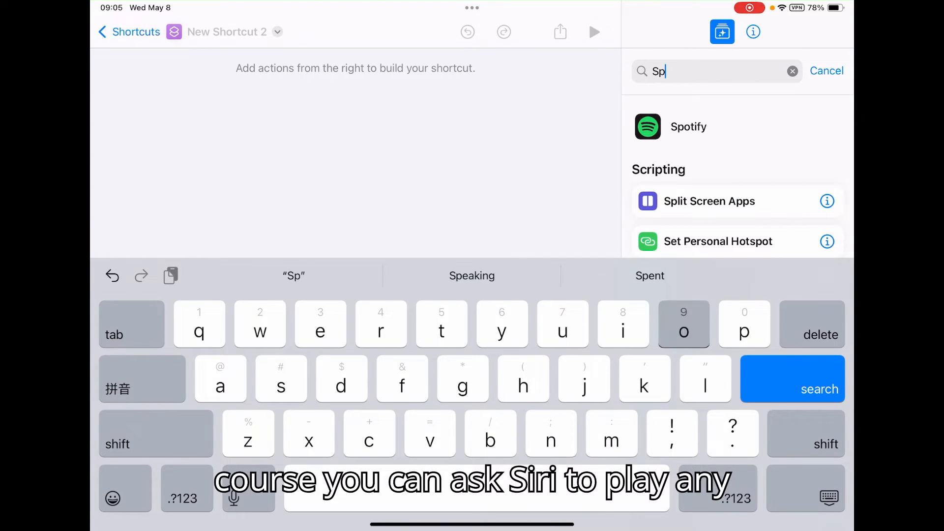
click(688, 127)
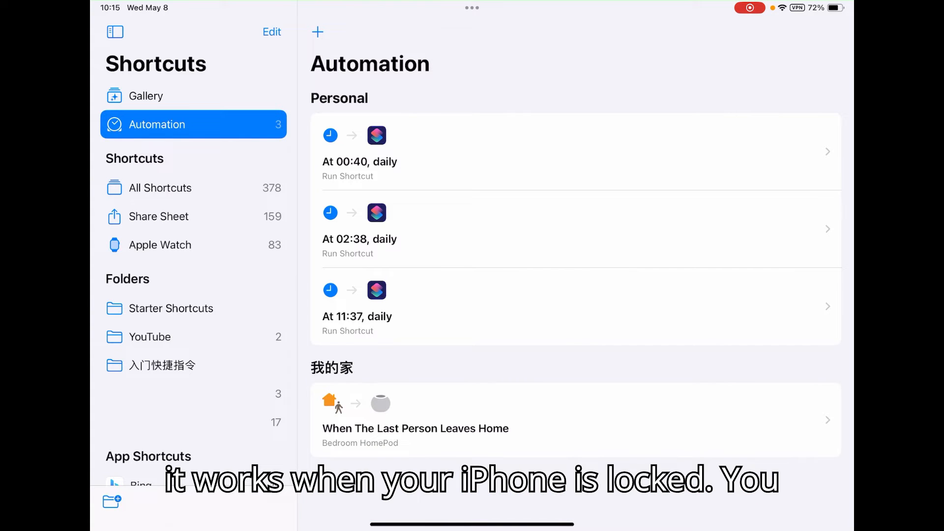
Step: Create a new automation with a 06:15 daily time trigger that runs the Play Easy shortcut
click(318, 32)
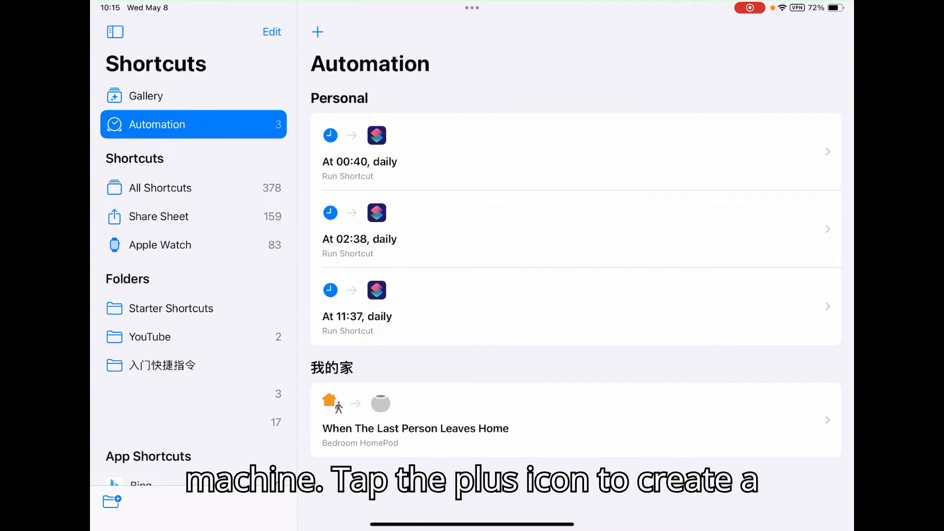
click(318, 32)
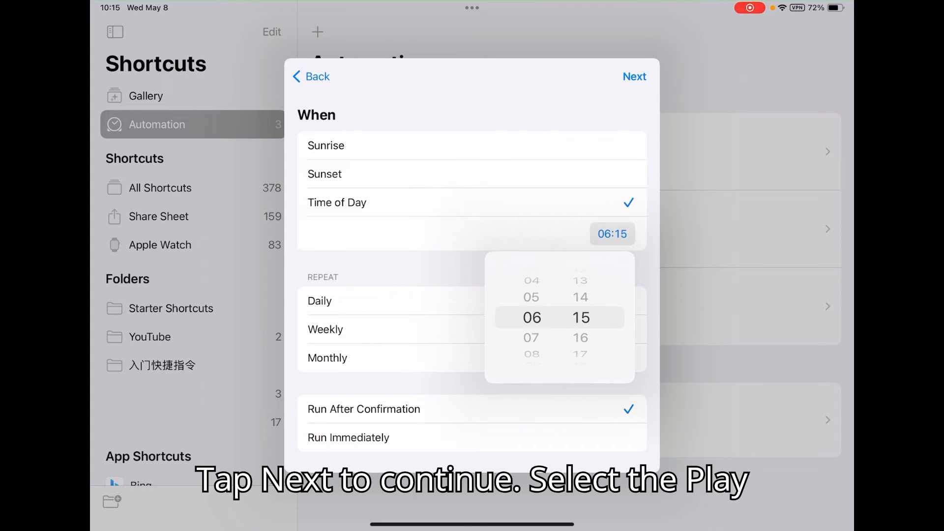
click(634, 76)
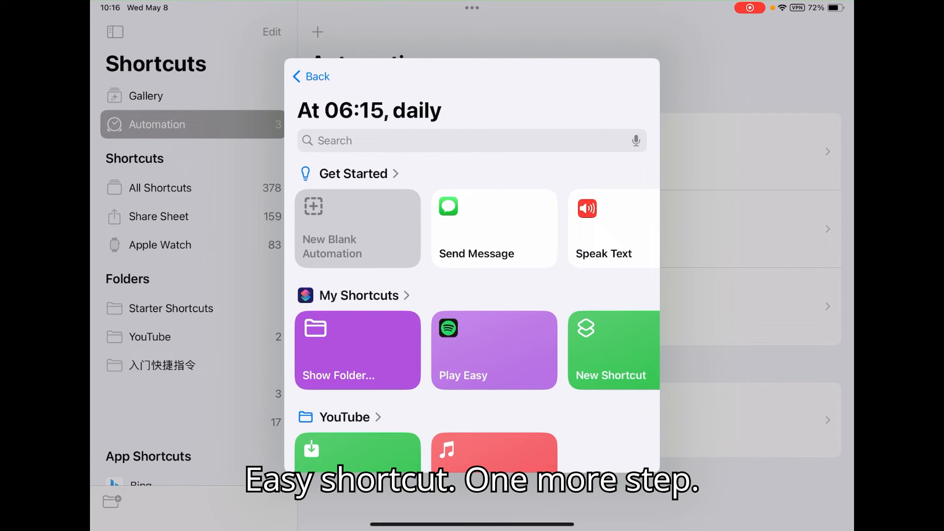
click(311, 77)
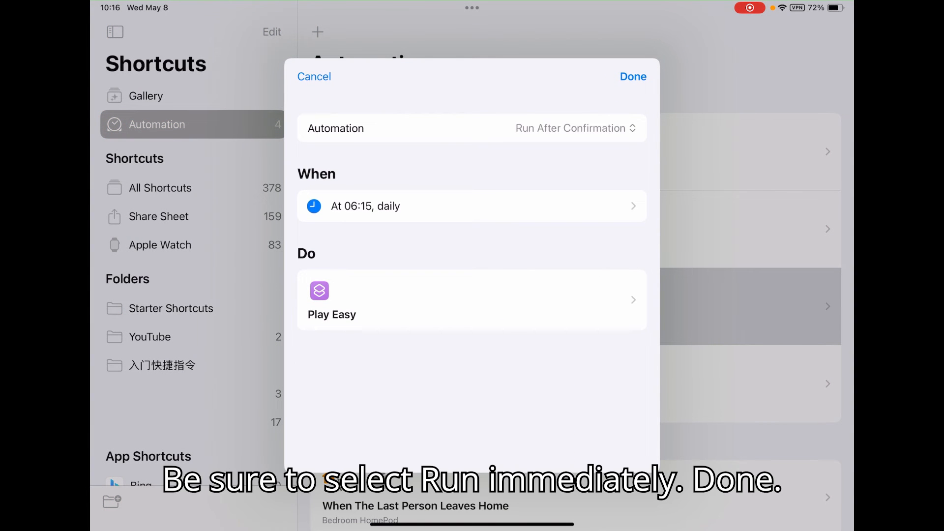
Step: Set the 06:15 automation to Run Immediately and save it with Done
click(570, 128)
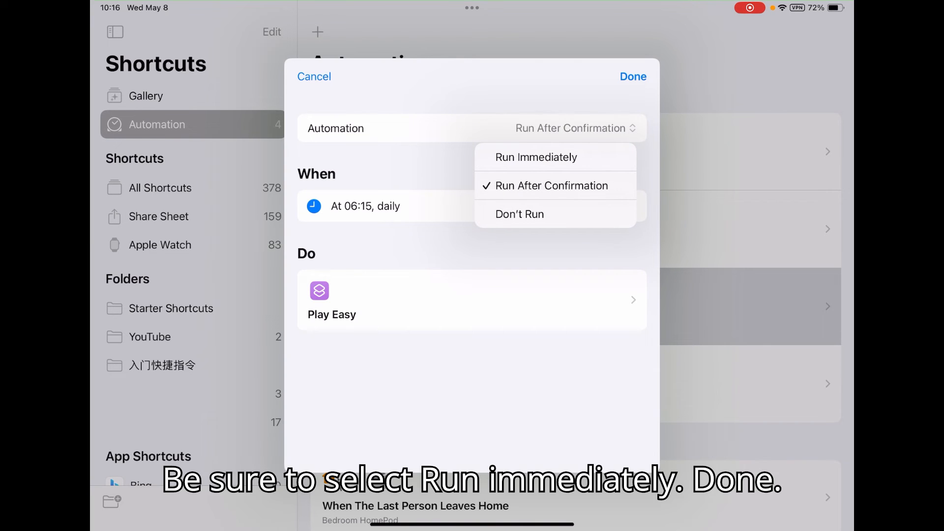
click(535, 157)
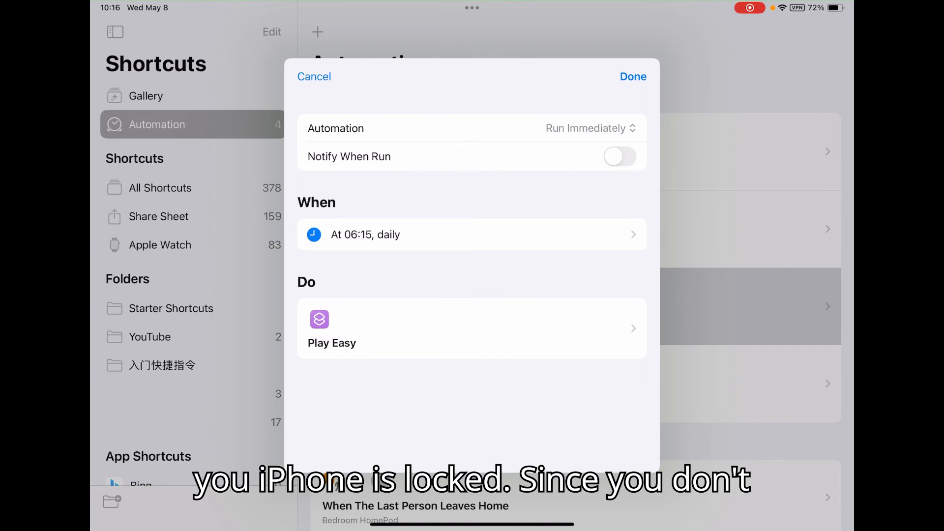
click(632, 77)
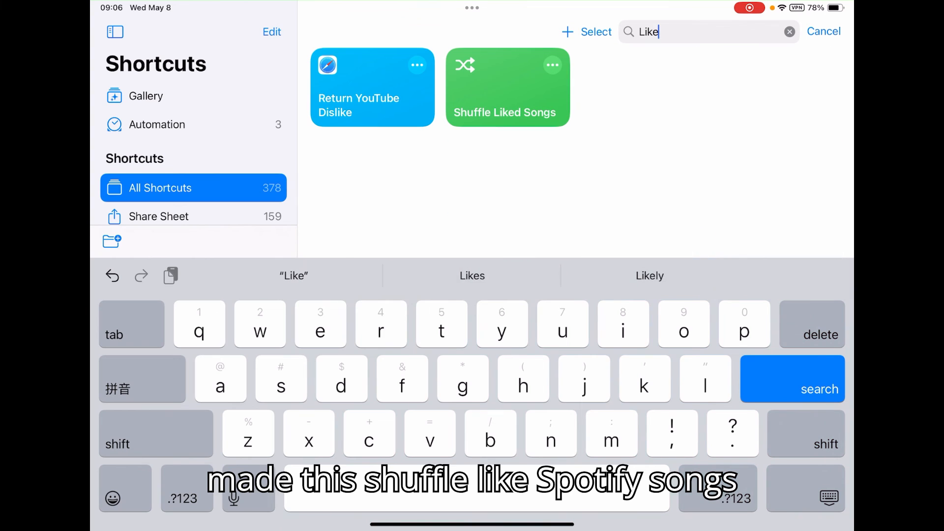
Step: Open Shuffle Liked Songs and briefly expand its Play Your Liked Songs action's options
click(507, 86)
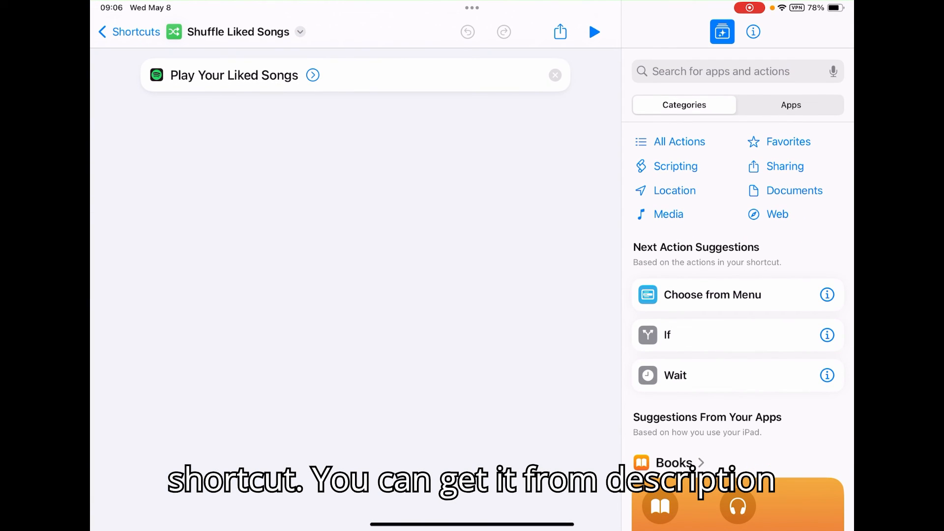
click(313, 75)
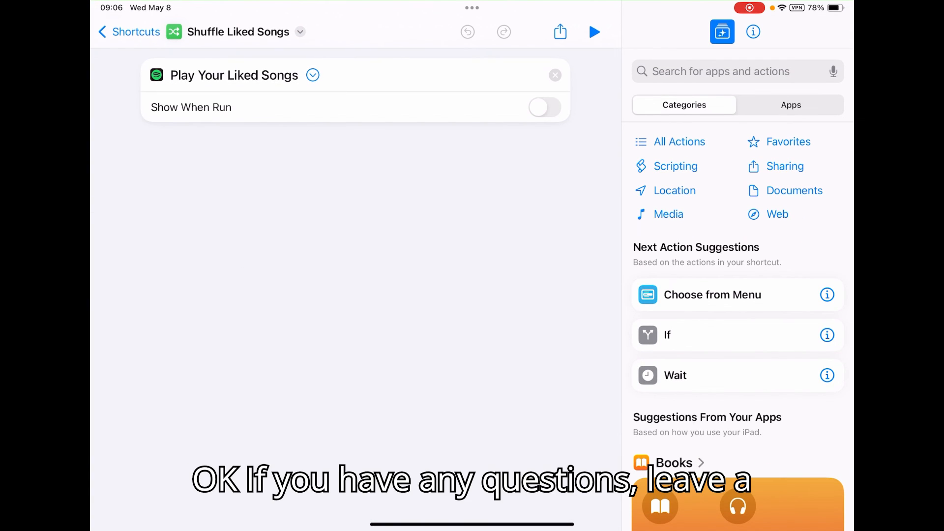
click(313, 75)
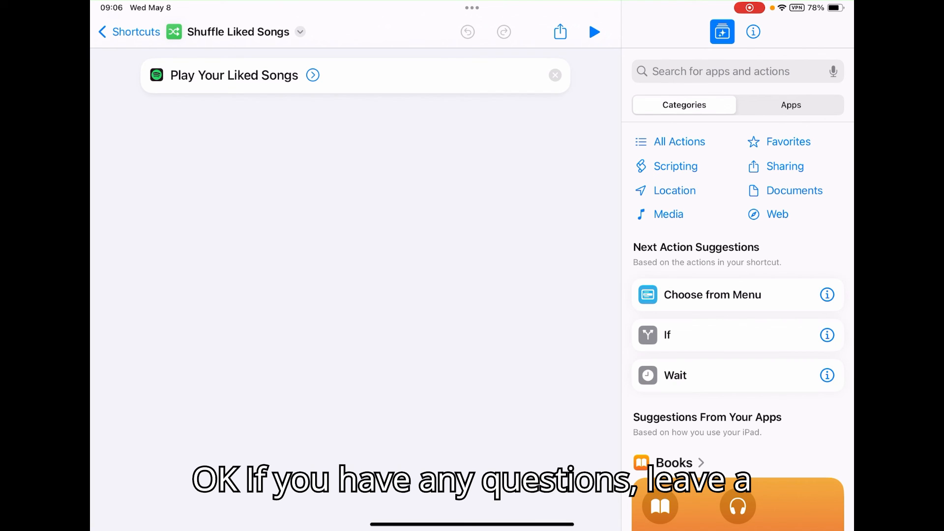